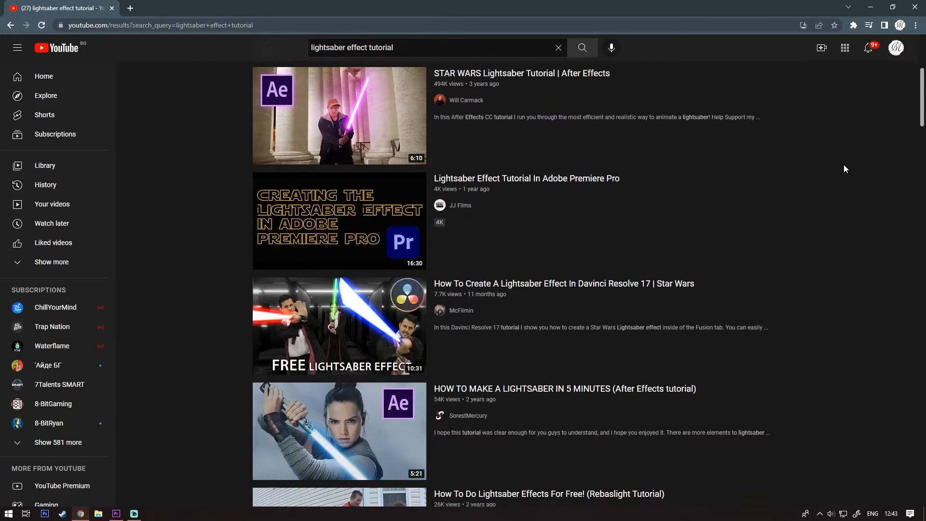
Step: Scroll through the Video Copilot 'NEW Plug-In: SABER Now Available 100% Free!' blog post
scroll("down", 3)
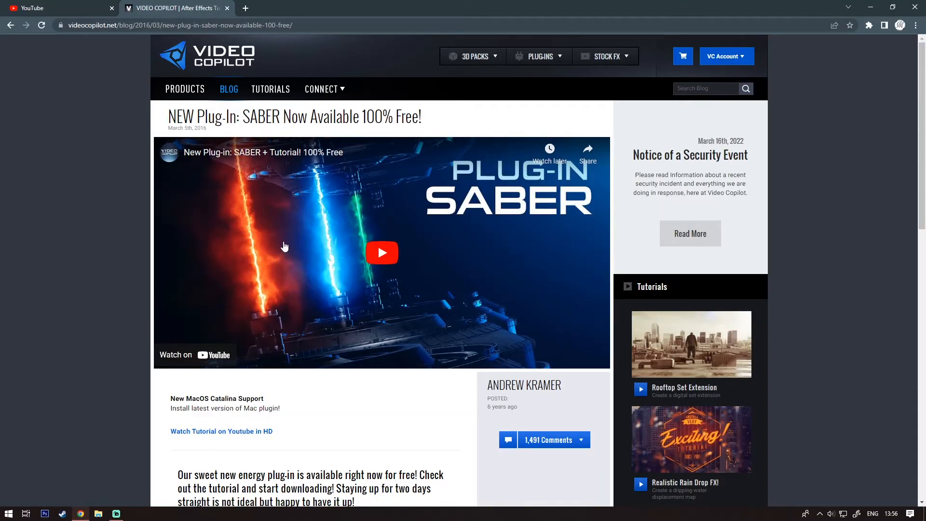
scroll("down", 3)
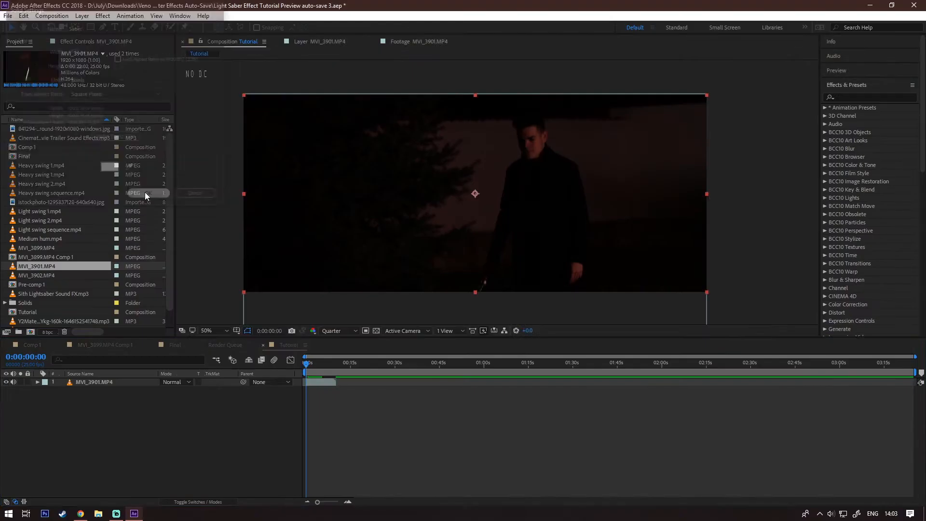
Step: Apply the Saber effect found by searching 'saber', then reveal its Customize Core options
type("saber")
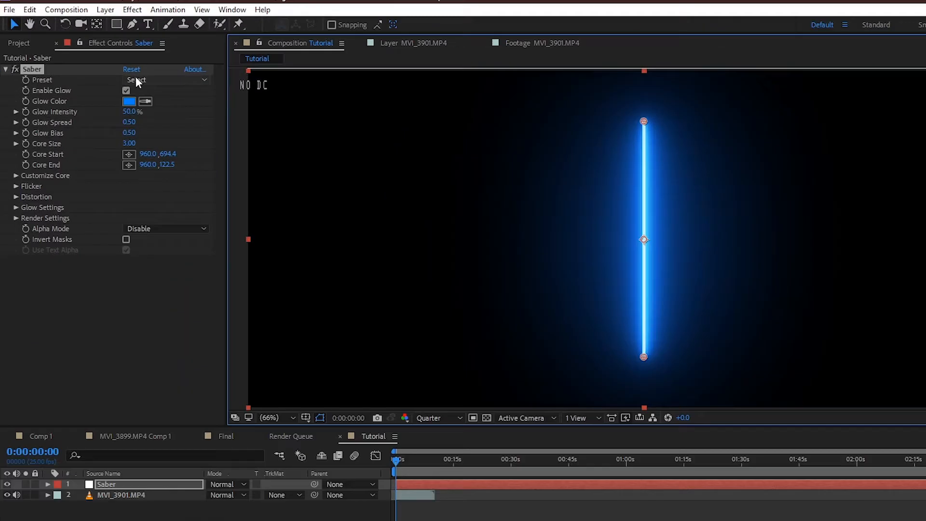
left_click(136, 79)
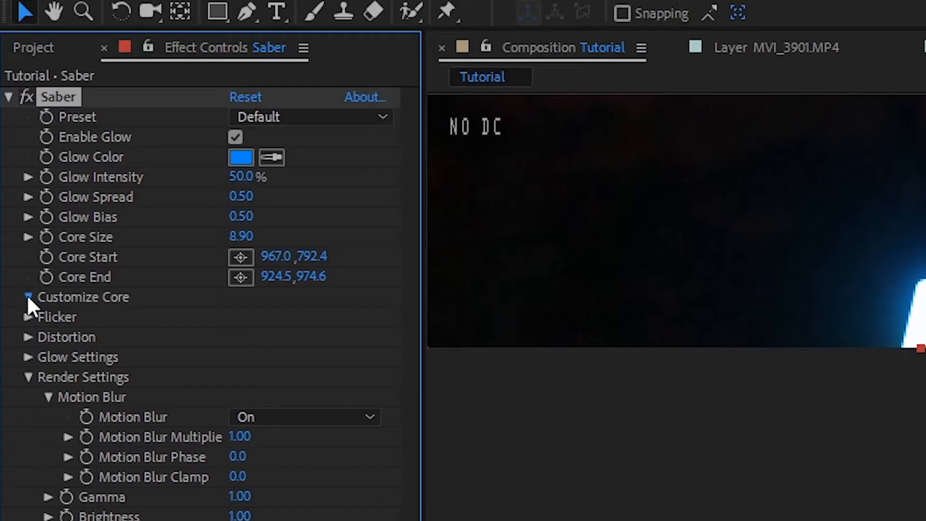
left_click(27, 296)
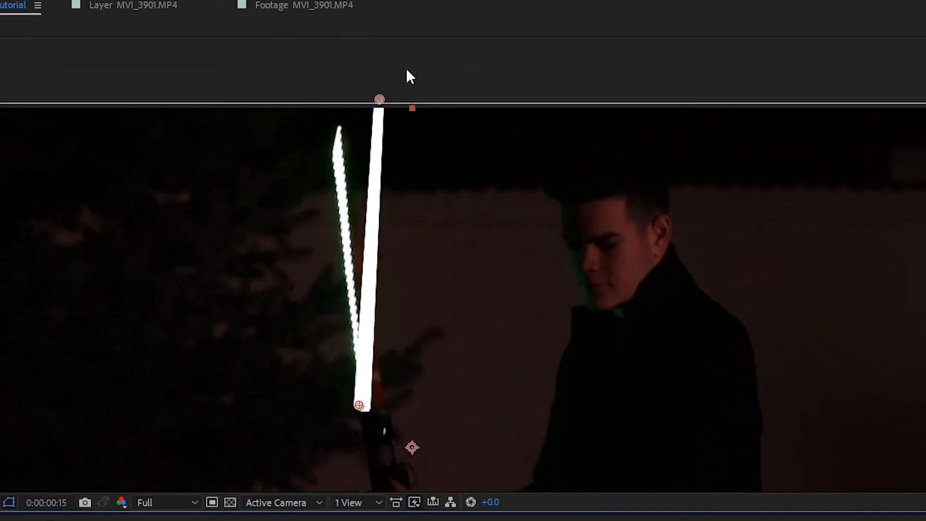
Step: Drag the Saber core points onto the hilt in the actor's hand
left_click_drag(378, 100, 324, 118)
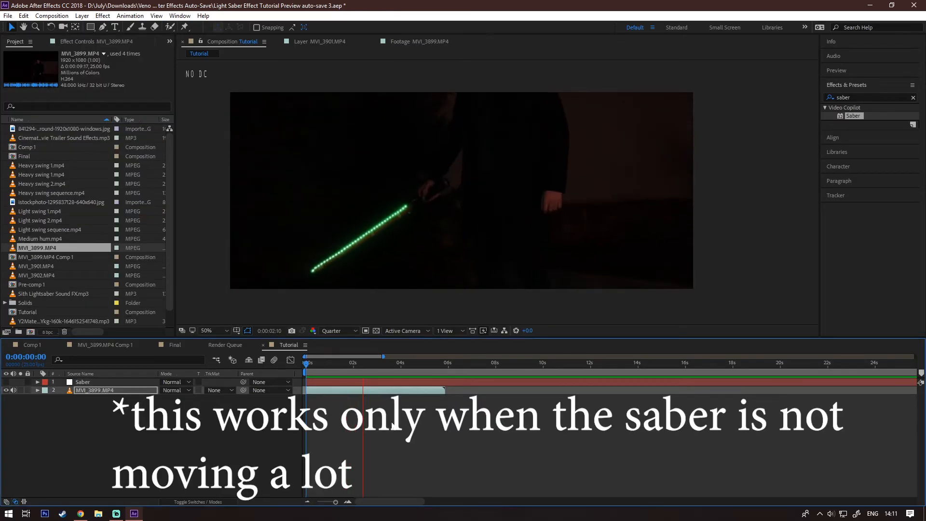
Step: Start Track Motion on MVI_3899.MP4 and track the blade tip with Track Point 1
left_click(404, 362)
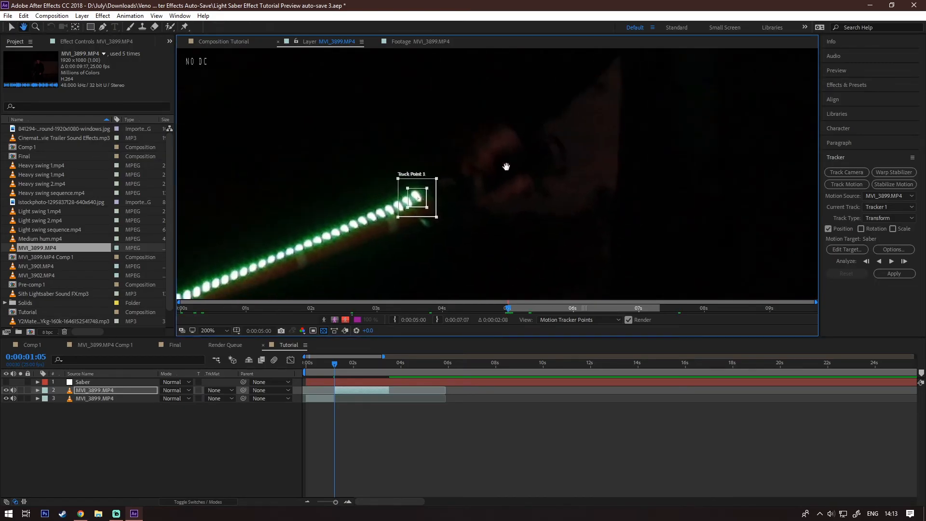
left_click(891, 261)
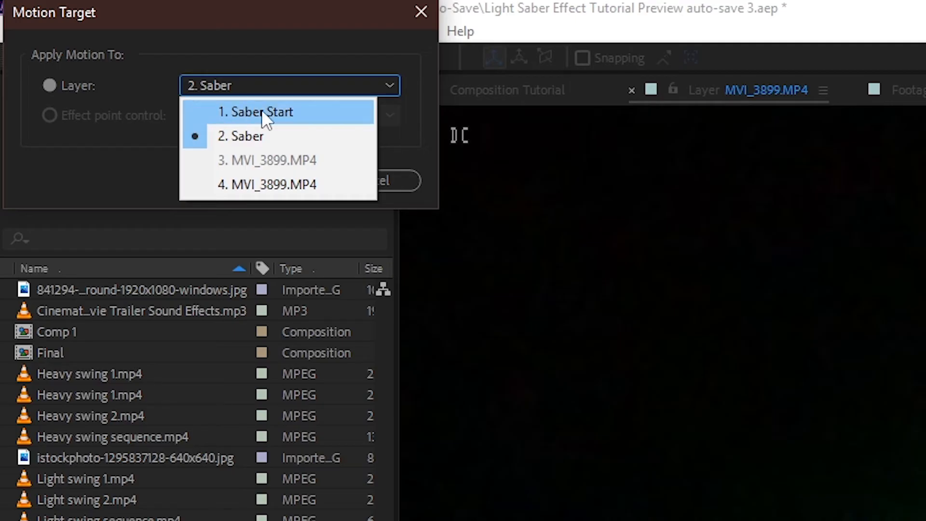
Step: Target the track at '1. Saber Start' and apply the tracked motion
left_click(258, 112)
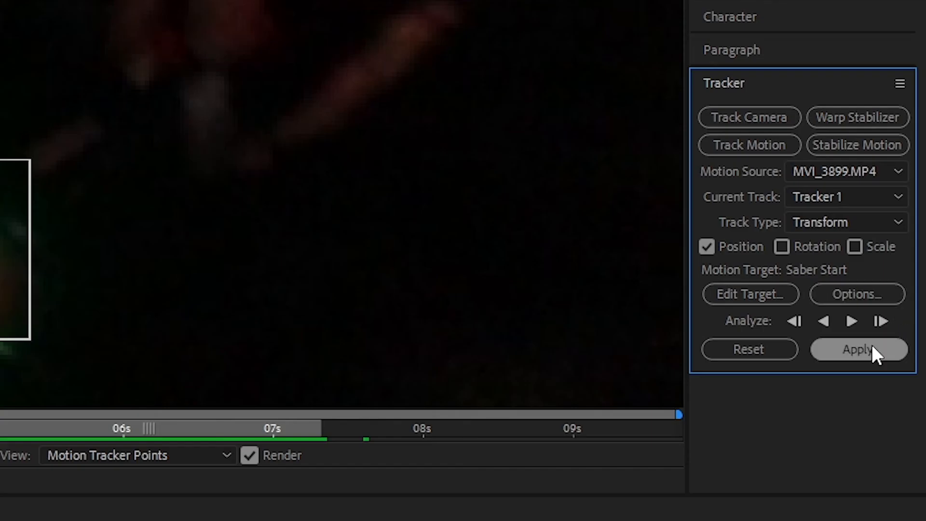
left_click(858, 350)
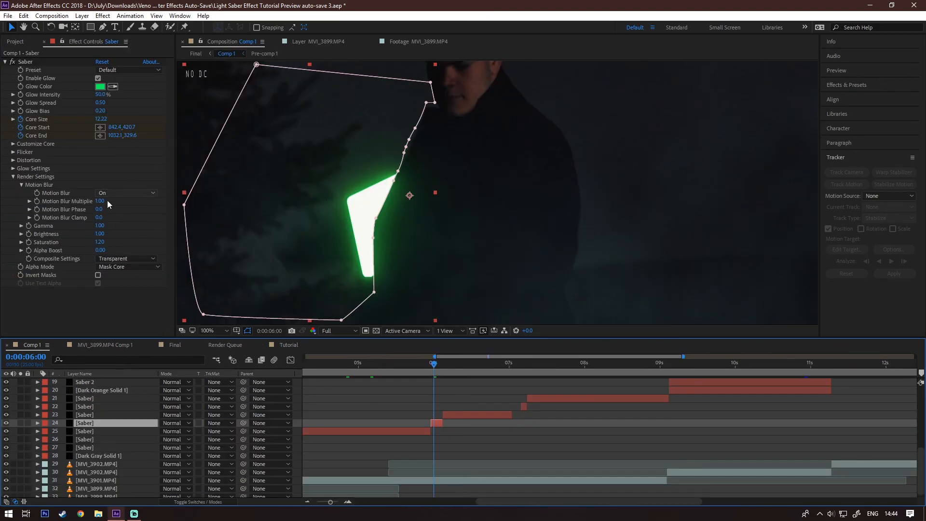
Step: Mask the green blade and set the Saber Alpha Mode to Mask Core
left_click(127, 266)
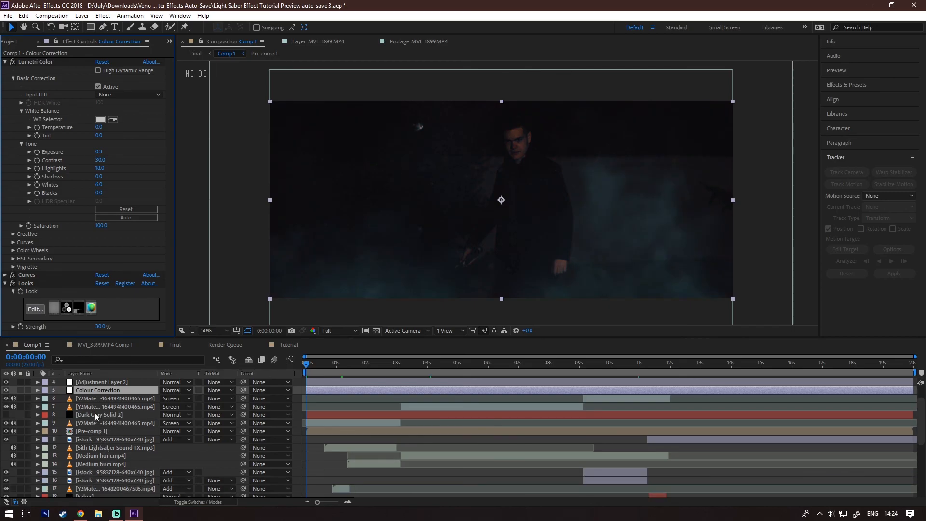
Step: Preview the timeline of the colour-graded shot with the green saber and sparks
left_click(339, 363)
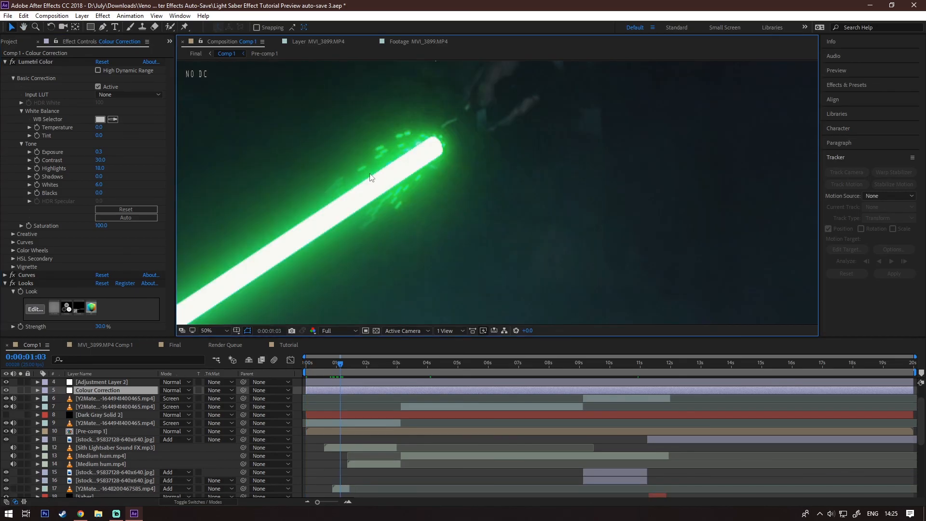